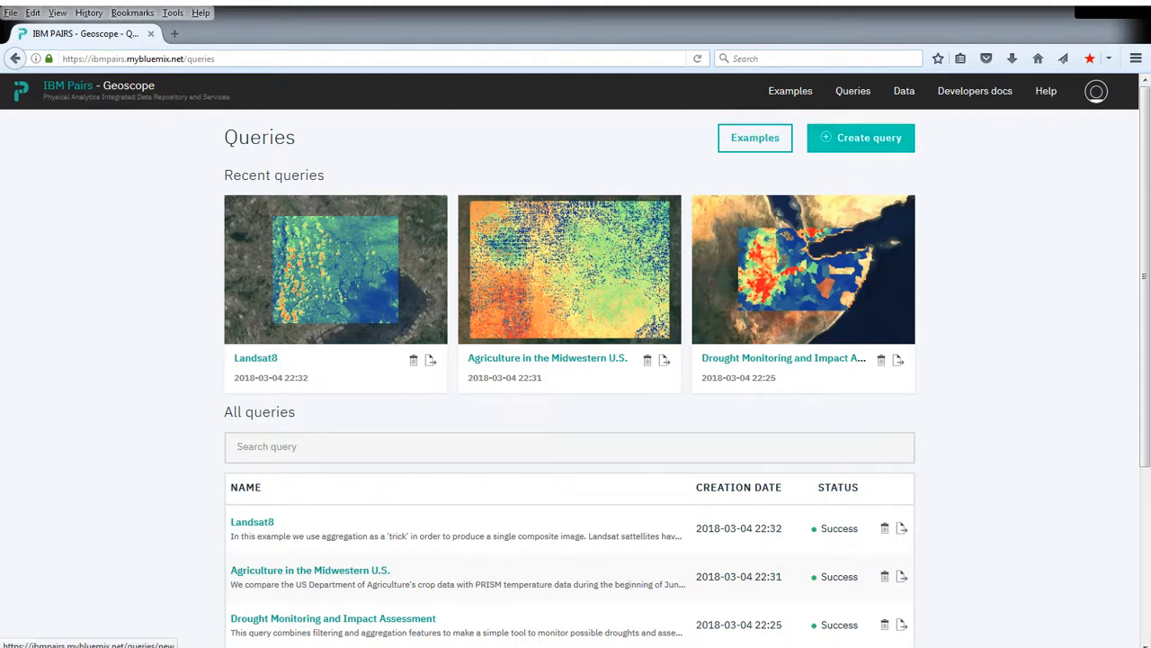
Step: Create a new query and add the Global Population Density layer from the Survey category
click(860, 137)
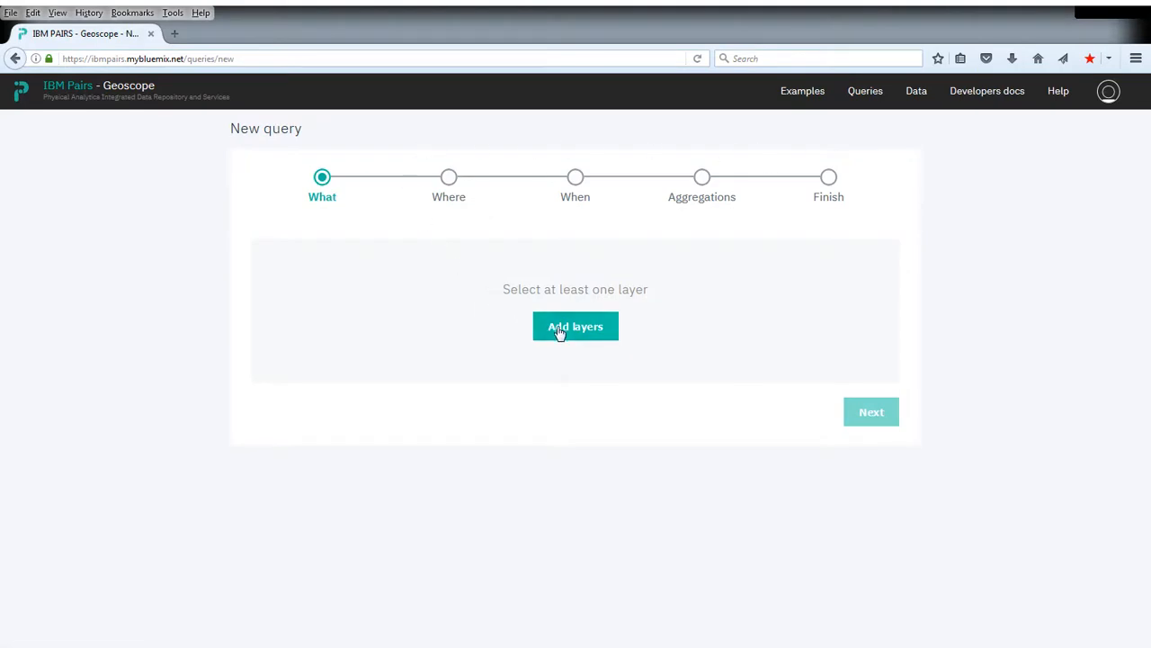
click(575, 326)
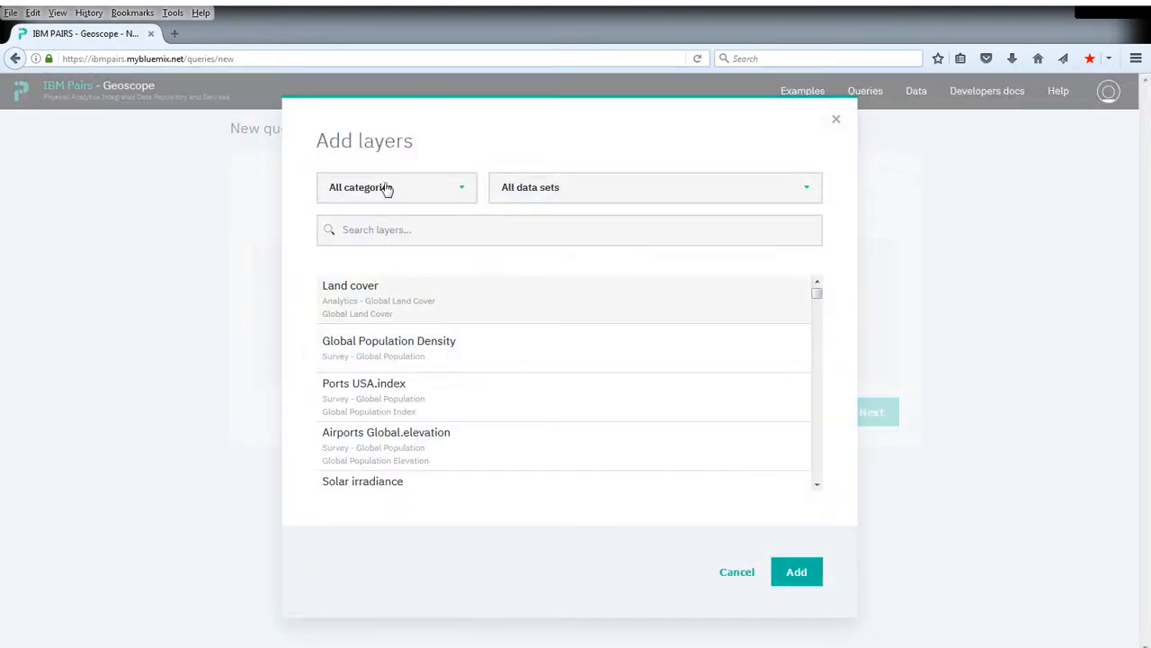
click(395, 188)
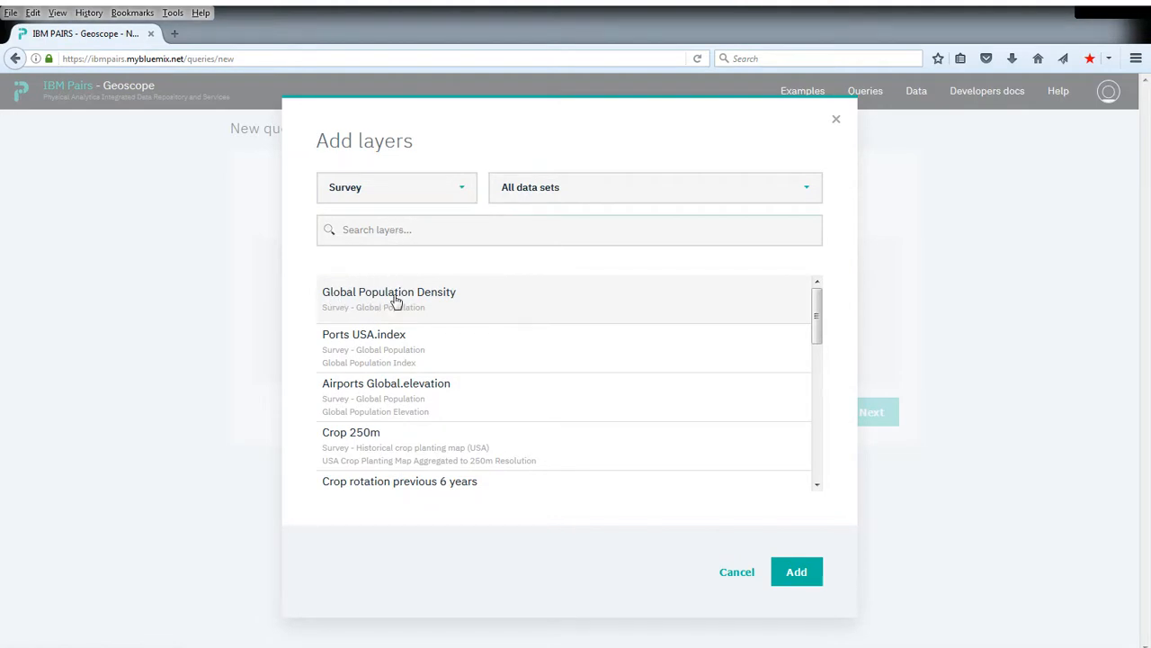
click(795, 572)
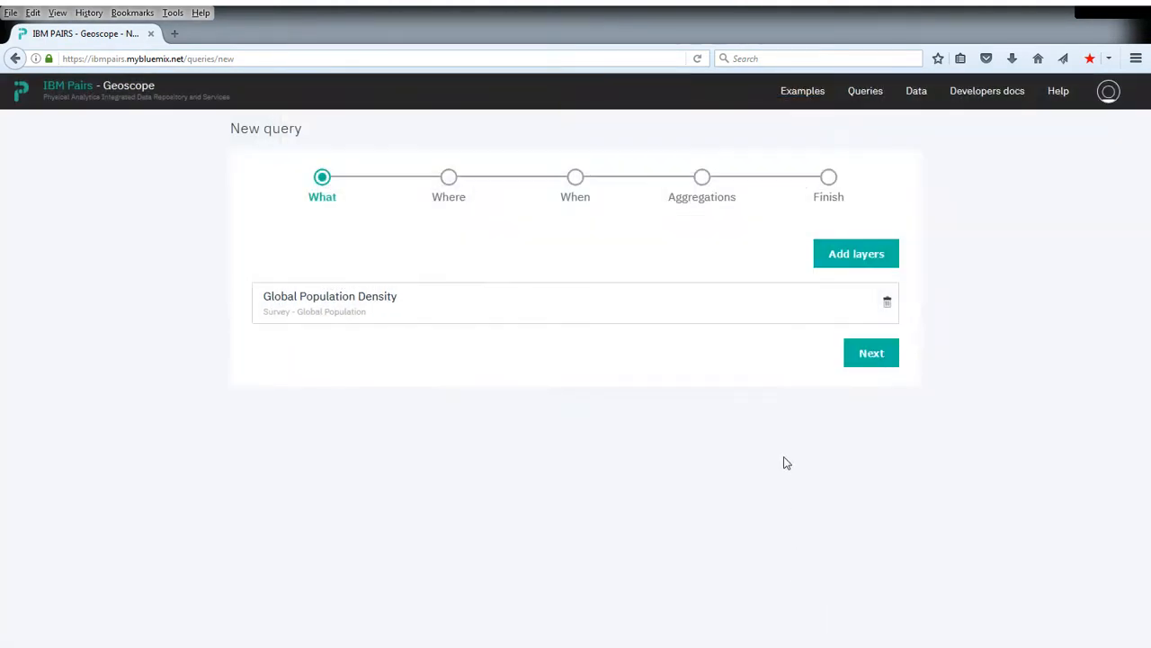
Step: Draw a rectangle query area framing Europe on the map
click(871, 351)
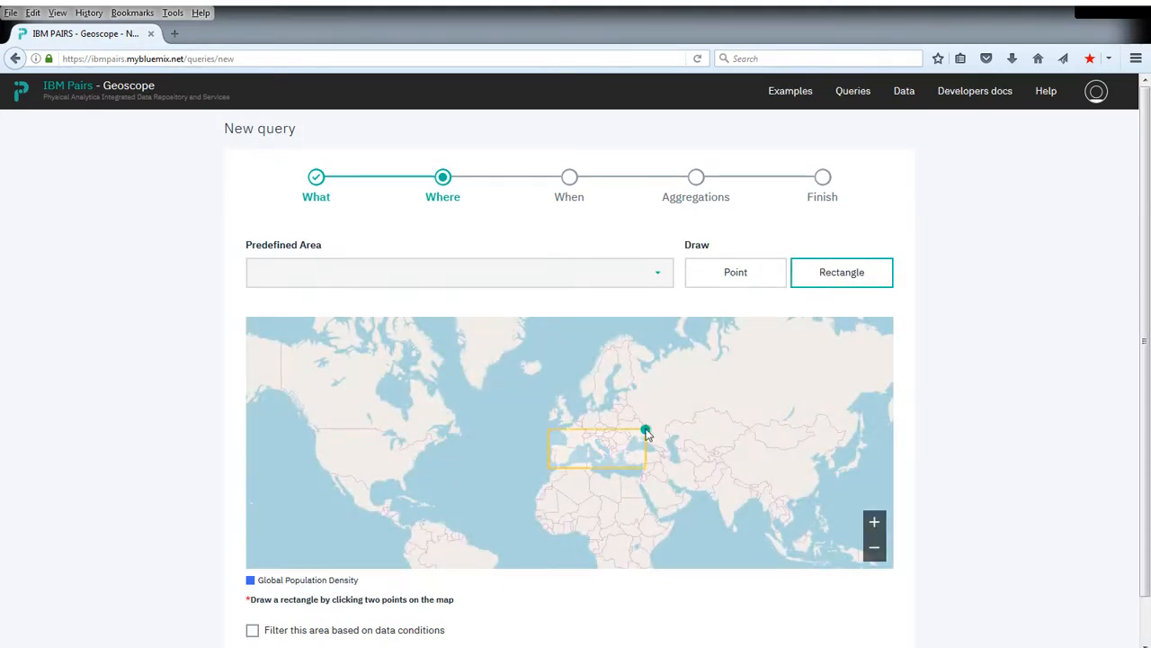
click(645, 331)
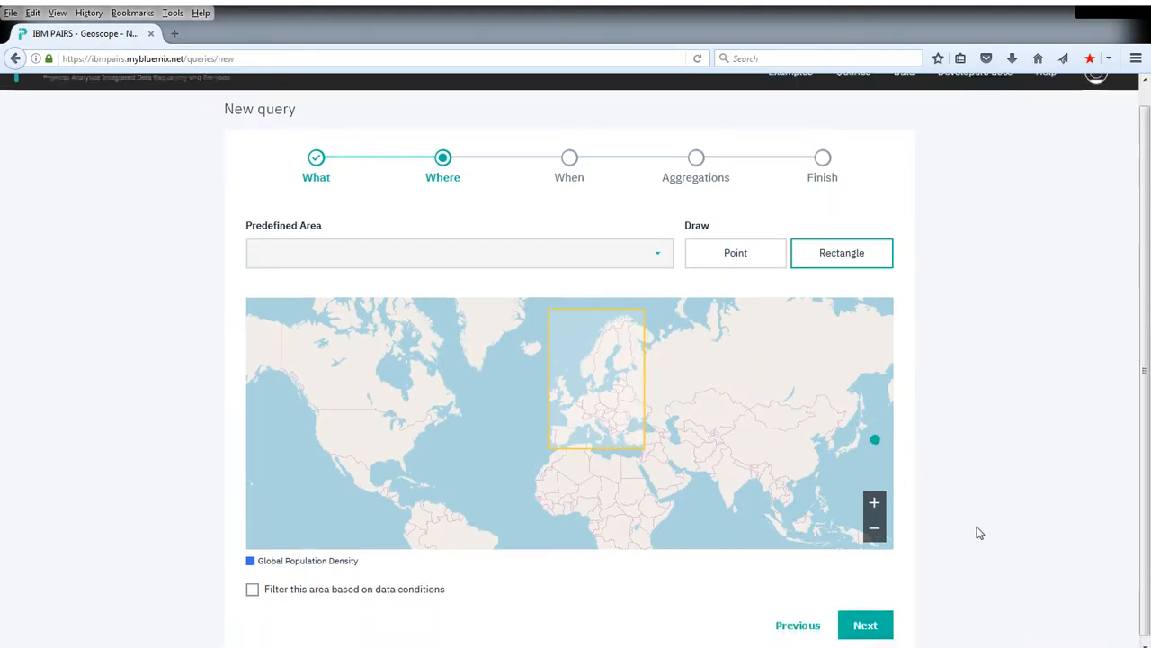
Step: Leave the time interval at 2015-01-01 and continue to Aggregations
click(863, 624)
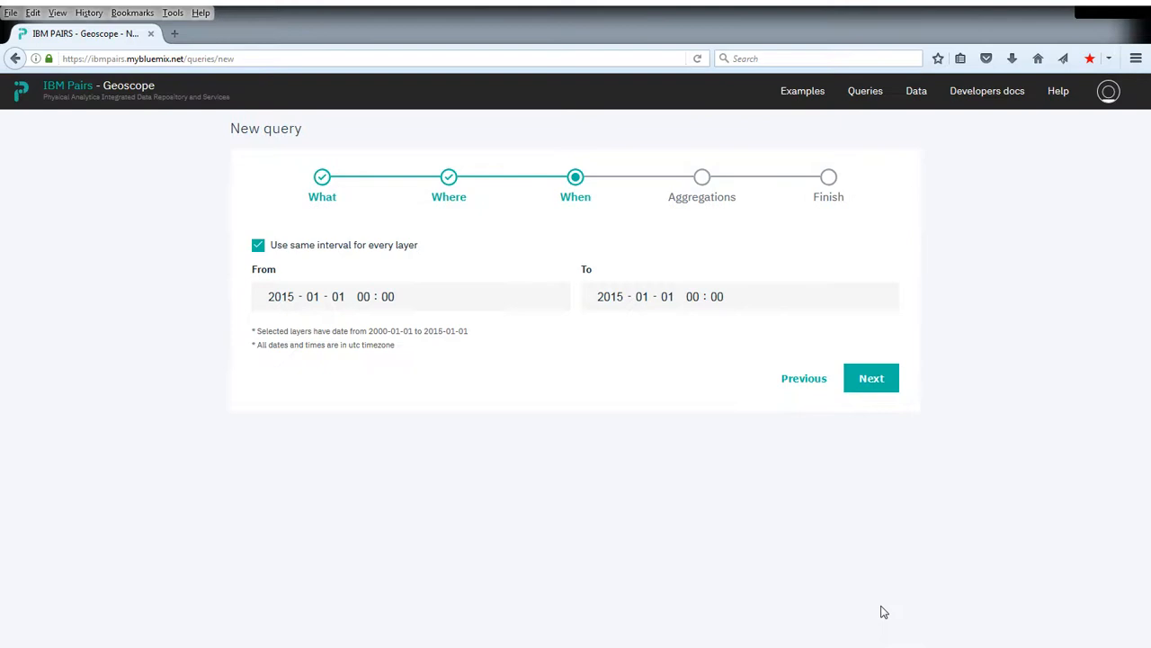
mouse_move(601, 439)
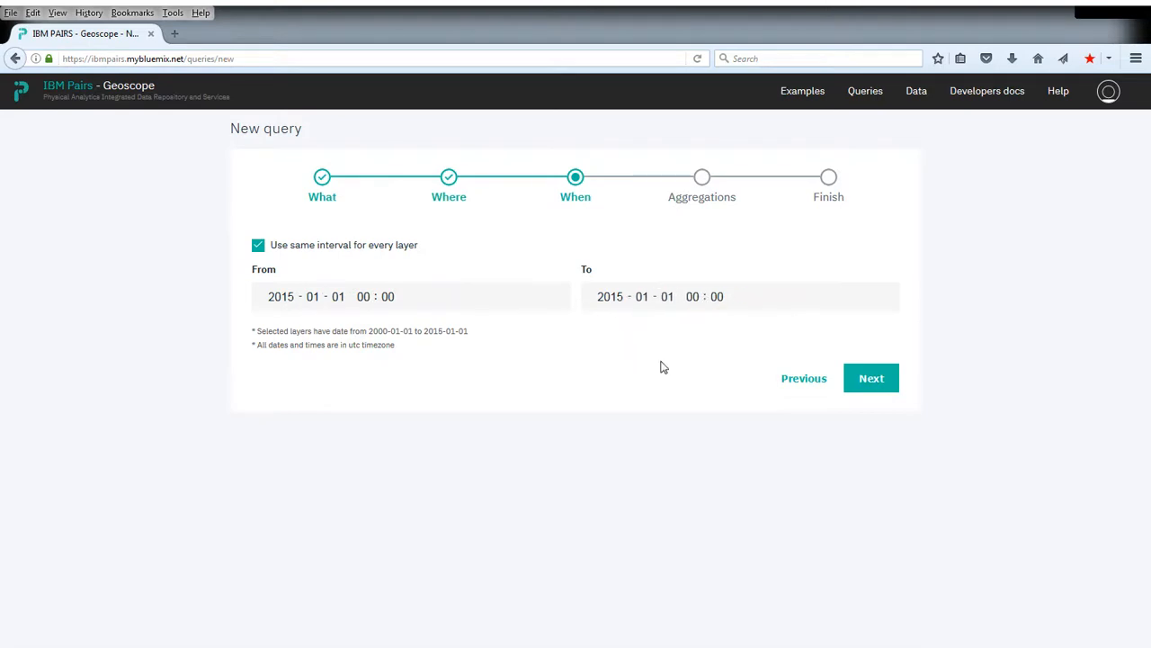
click(871, 378)
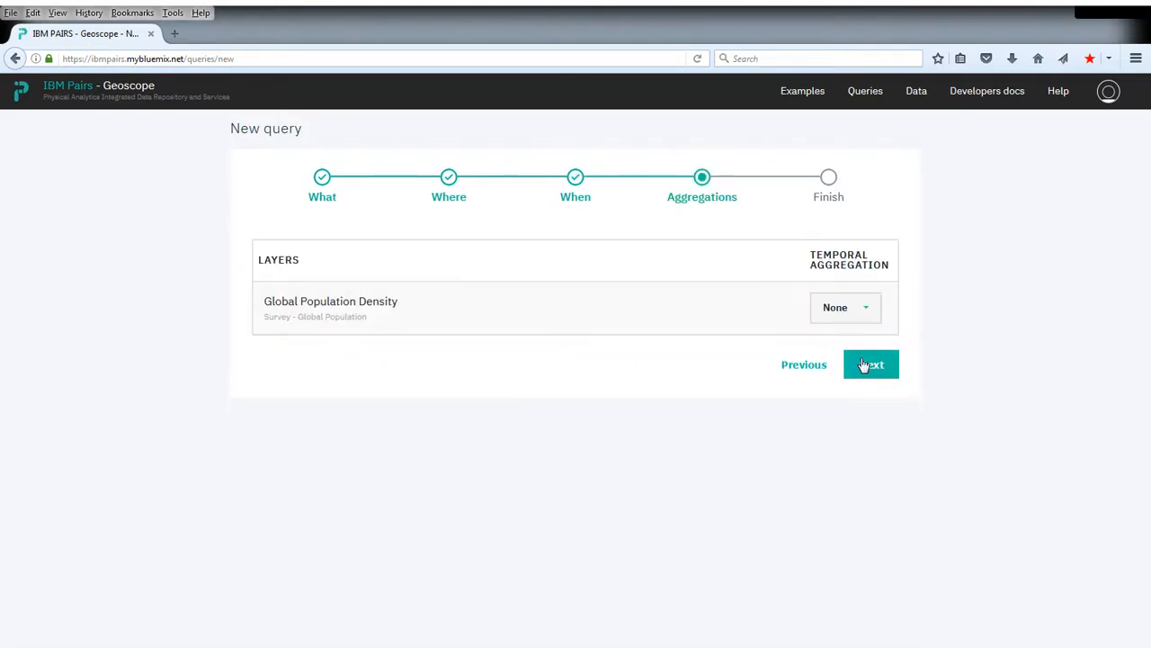
Step: Name the query 'Population Density in Europe' and run it
click(870, 364)
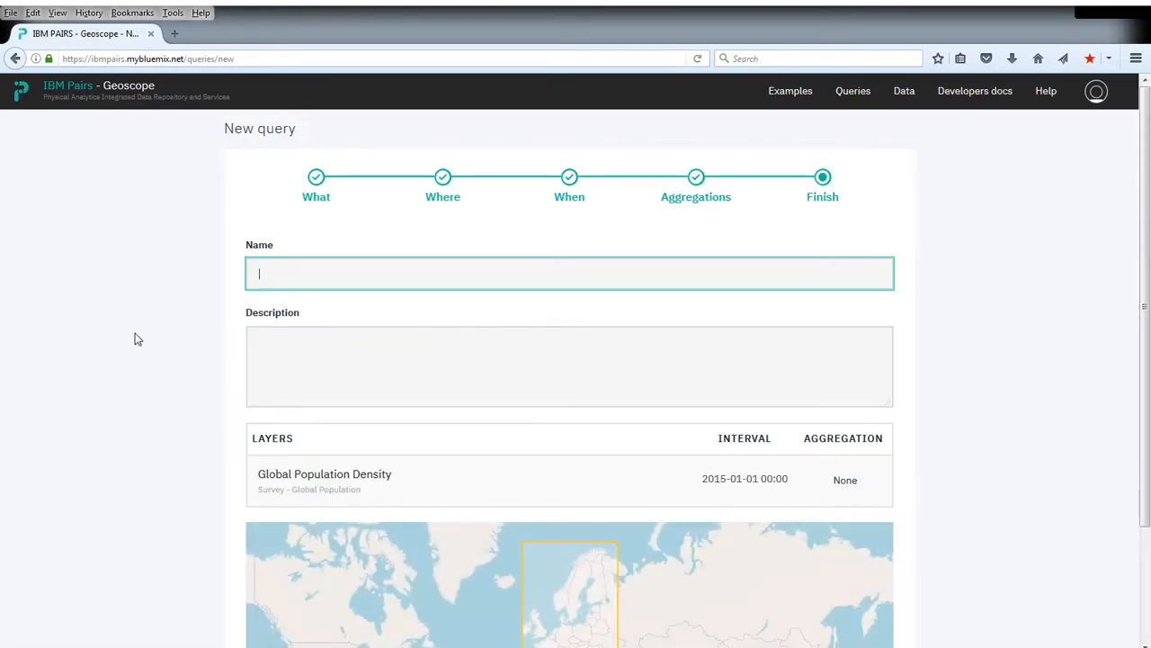
text(Population Density)
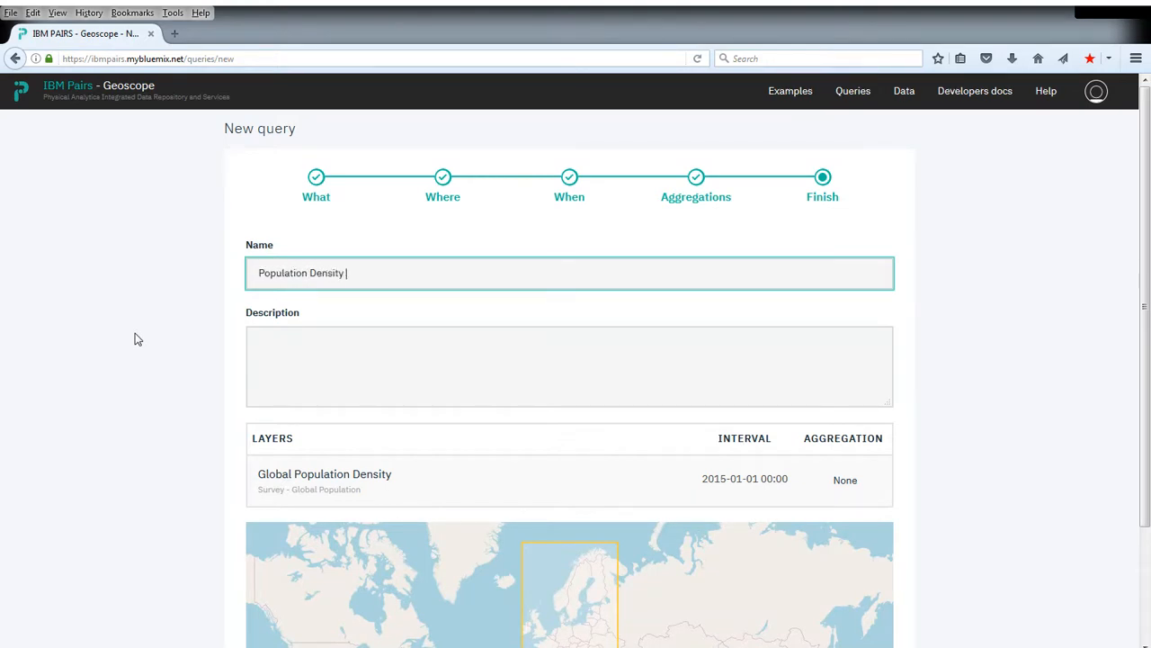
text(in Europe)
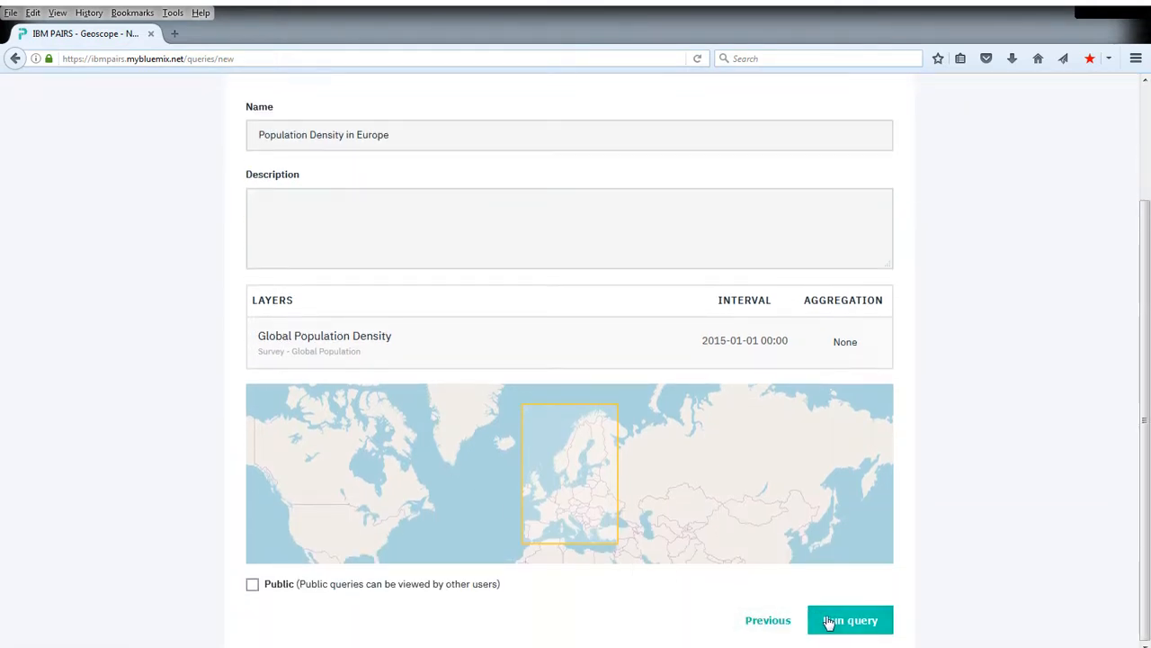
click(849, 619)
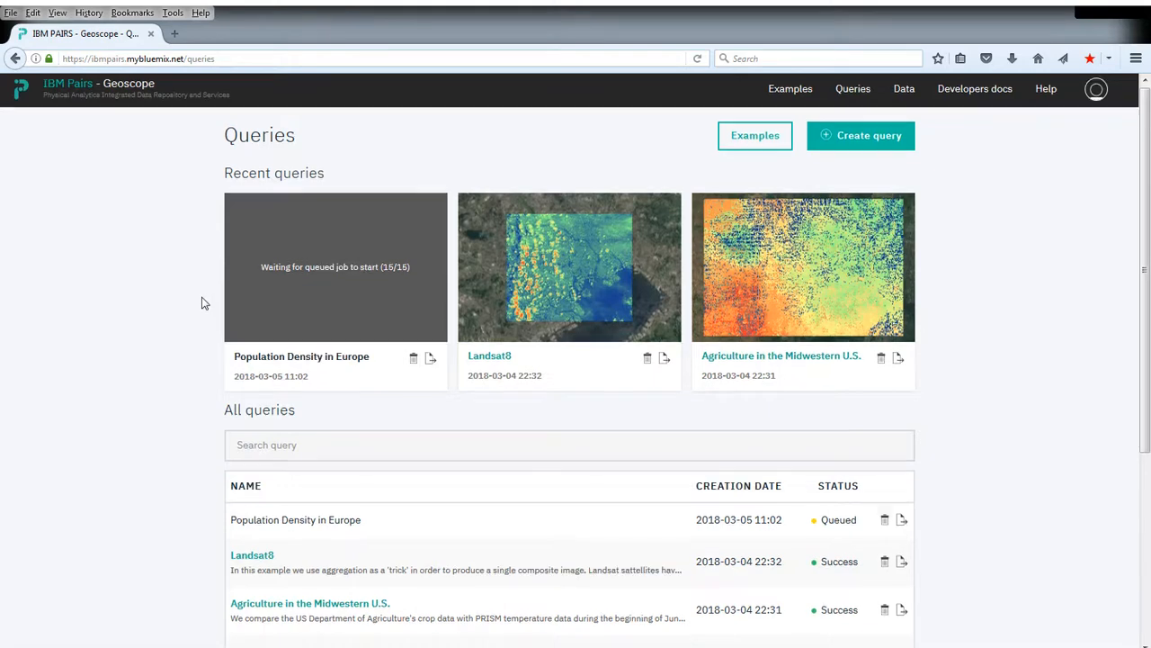
Step: Open the successful Population Density in Europe result from the All queries list
scroll(down, 3)
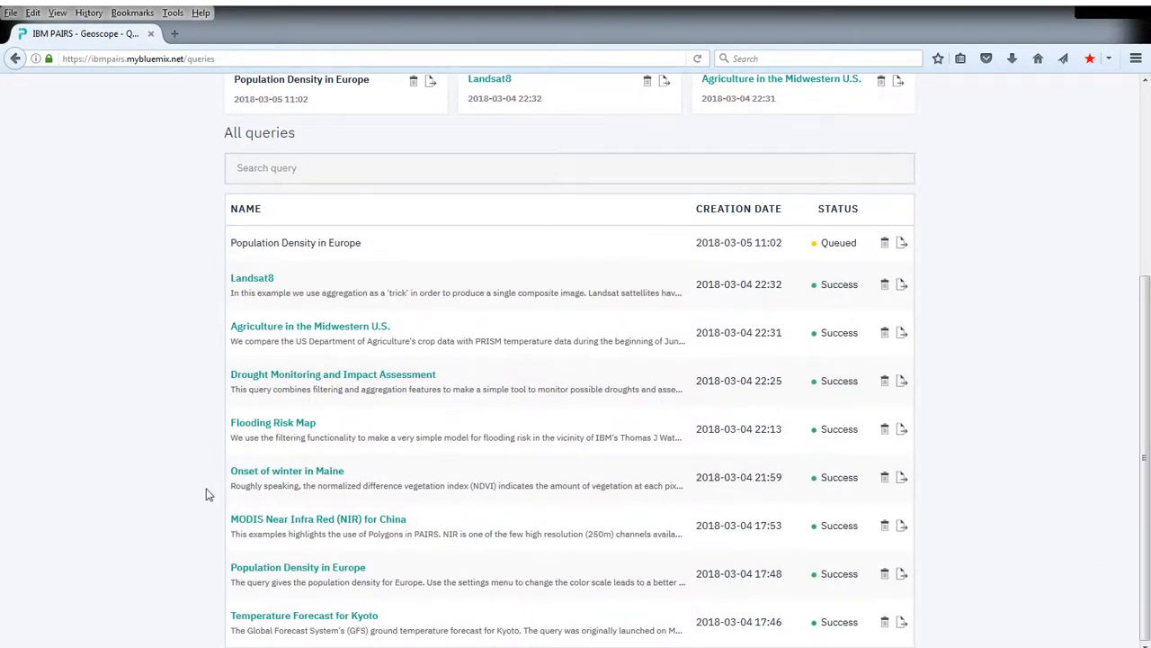
click(298, 566)
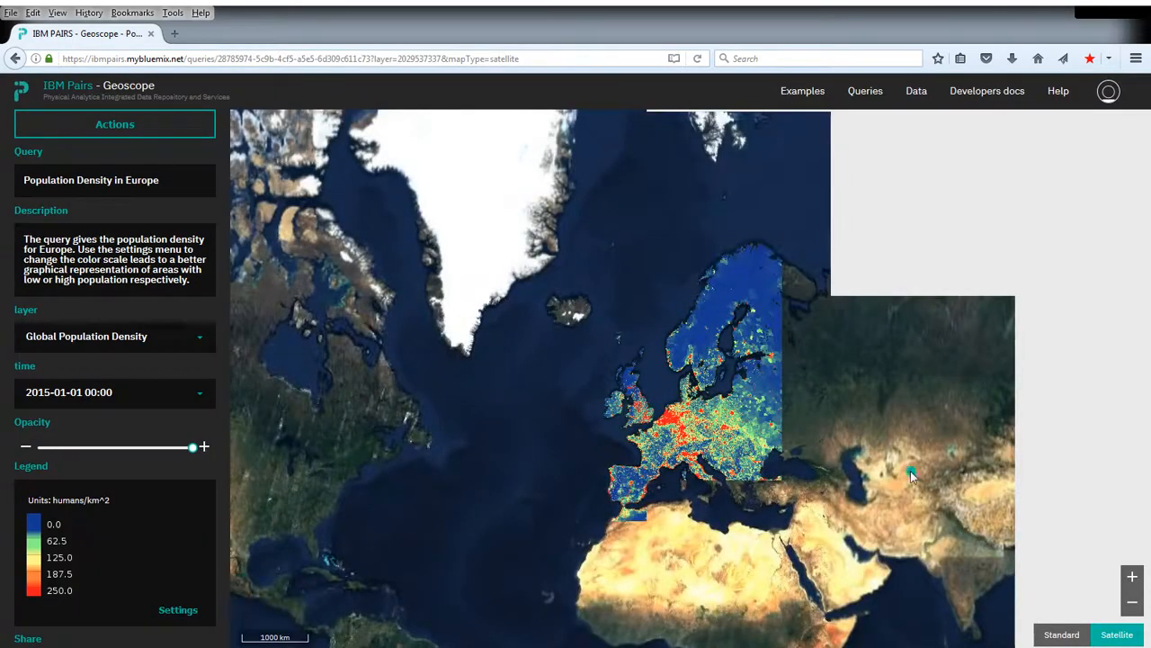
Step: Zoom the density map into northern France and the Low Countries, reading about 513 people/km²
drag(910, 474, 748, 398)
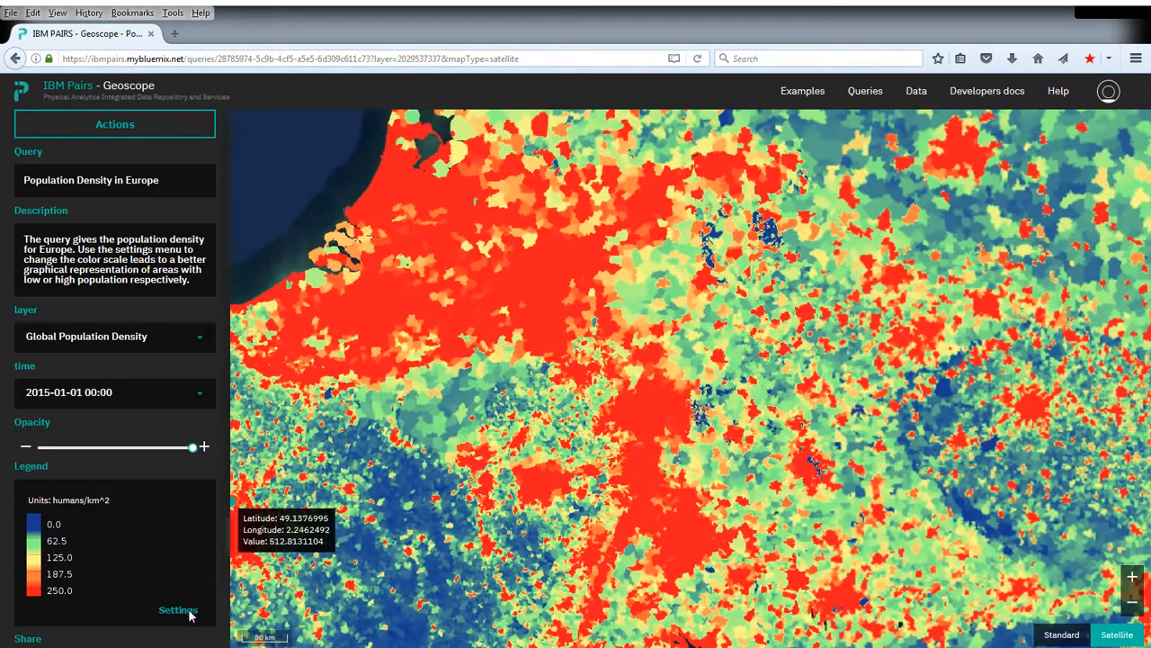
Step: Set the legend Max Value to 500 humans/km² and save it
click(178, 610)
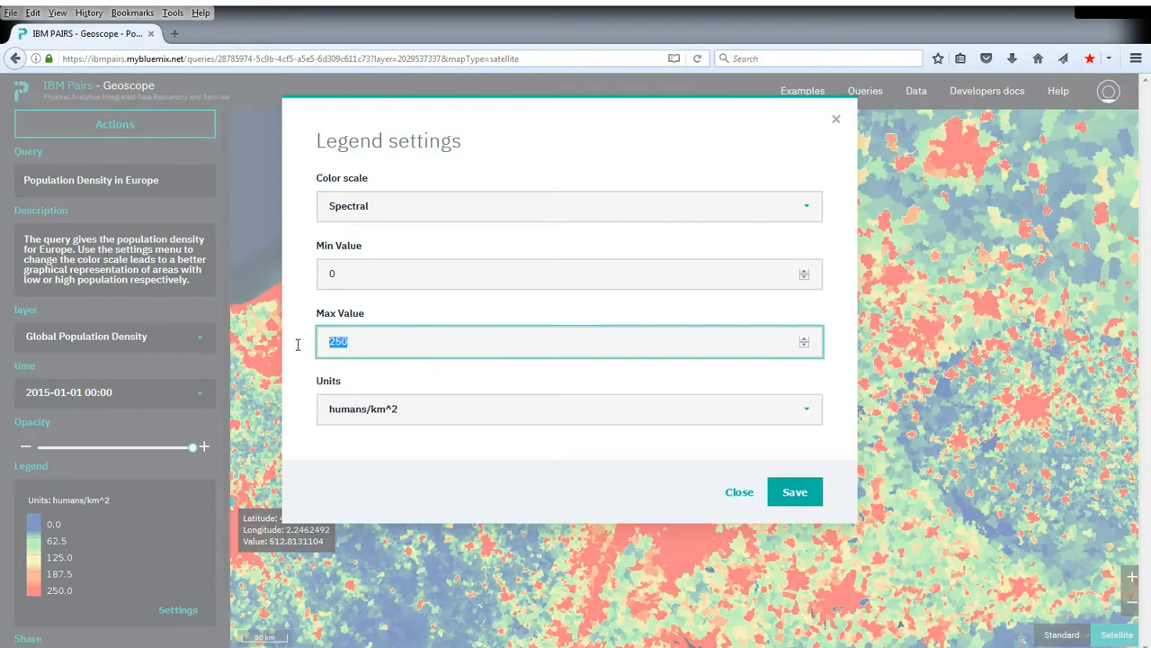
text(500)
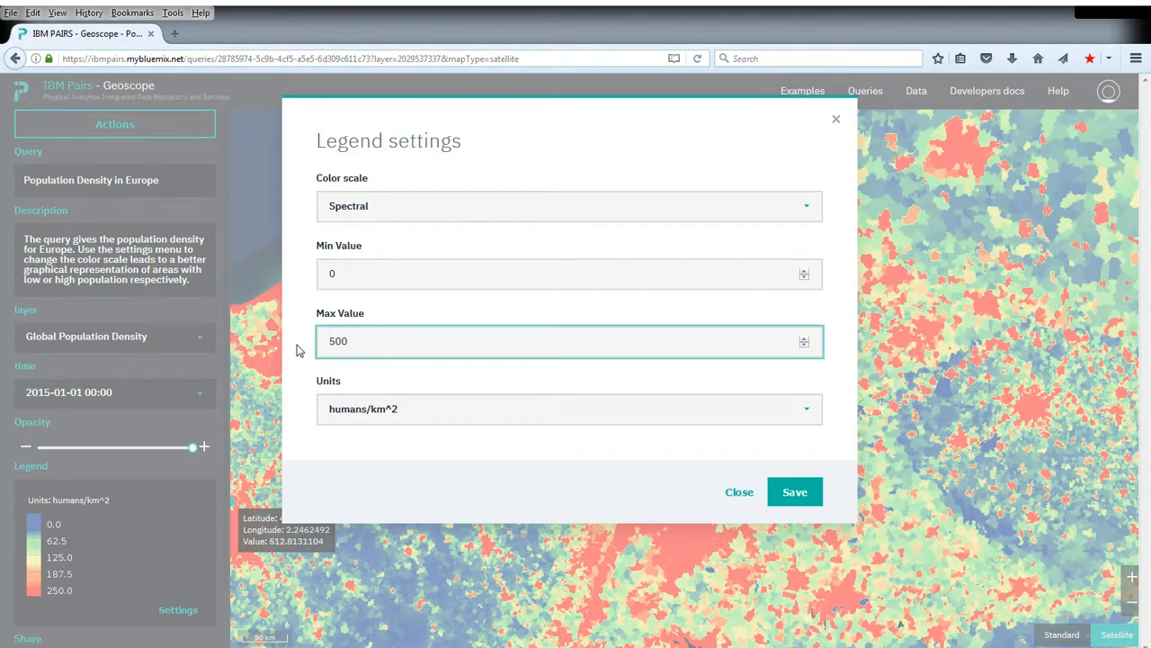
click(795, 492)
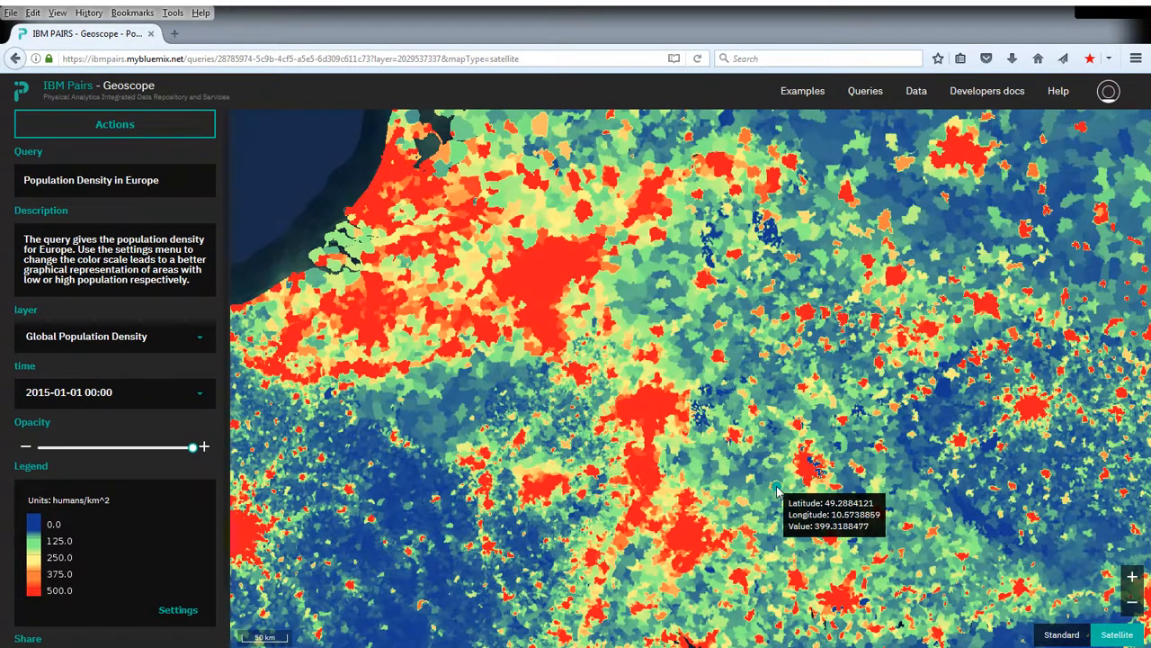
mouse_move(759, 477)
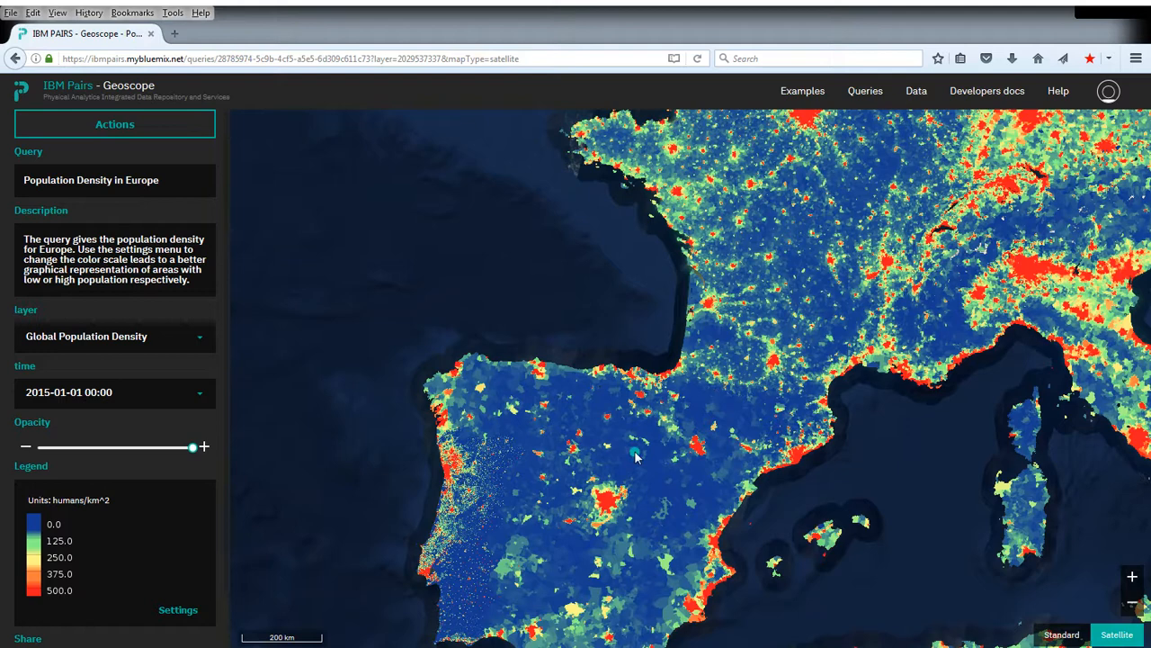
Step: Pan across Spain and France and read the density value near the Alps
click(615, 439)
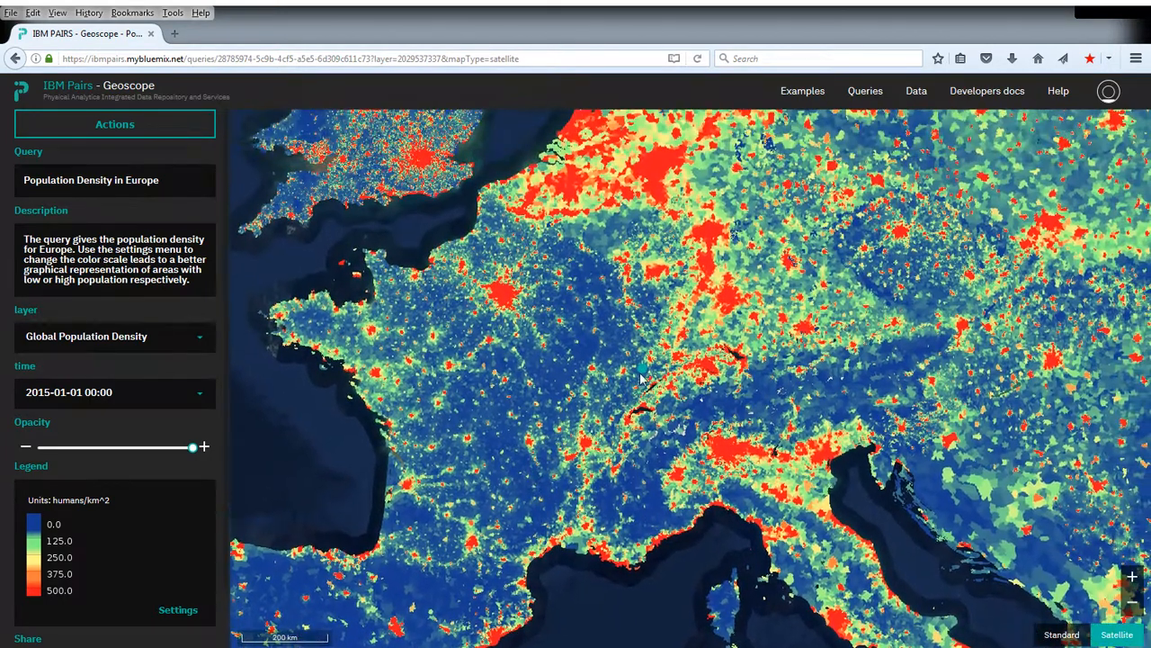
click(665, 369)
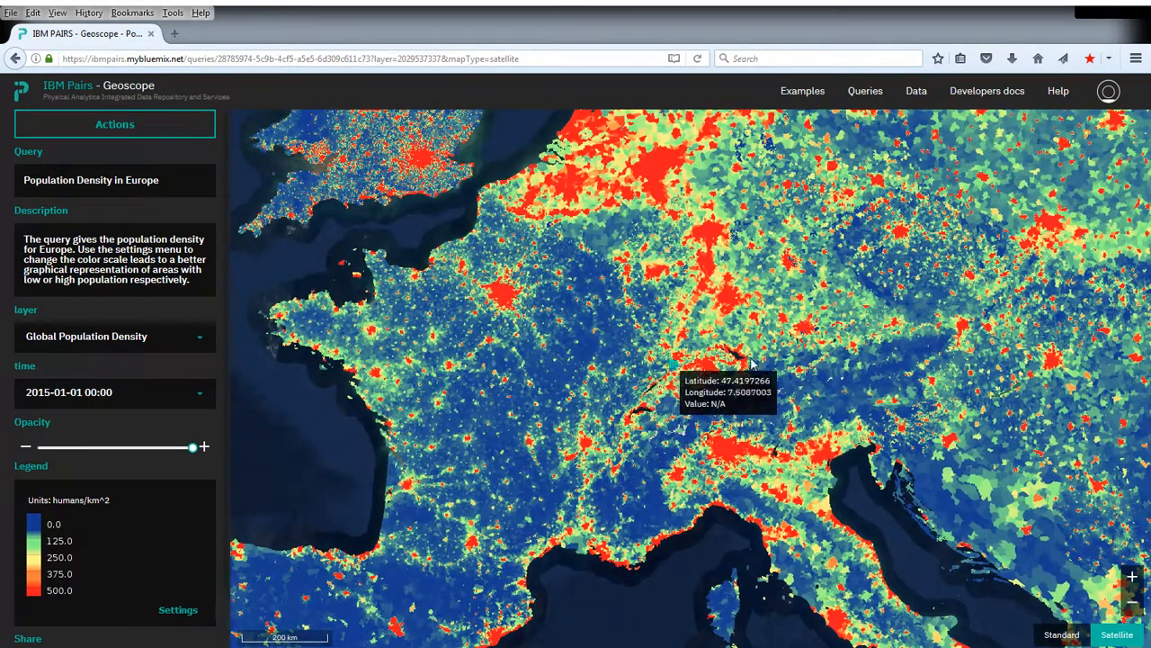